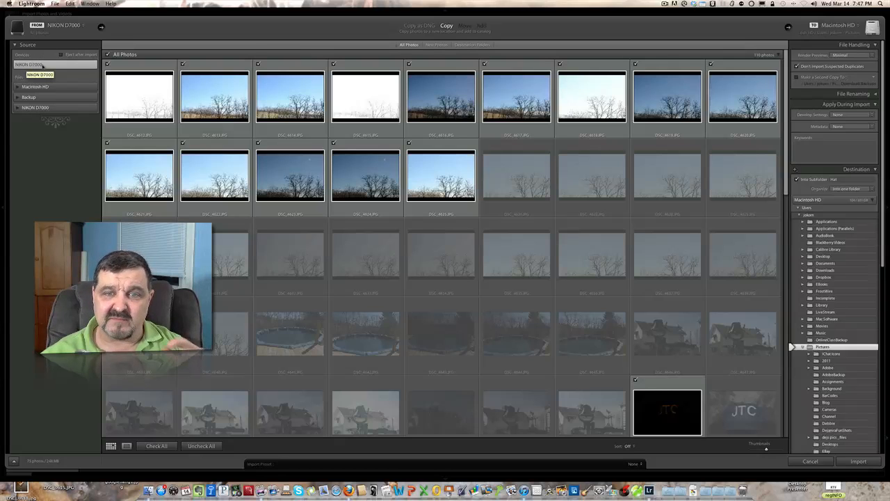
mouse_move(440, 174)
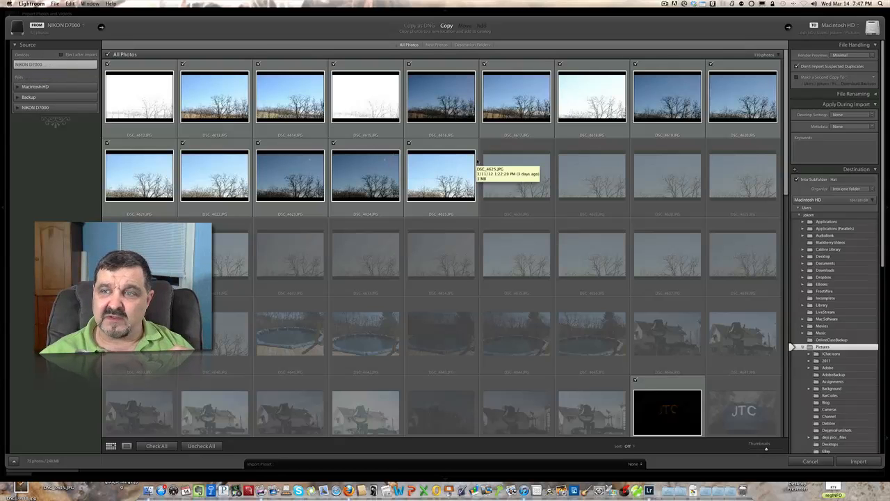
- Change the import destination subfolder name from Hat to Macros1
scroll("down", 3)
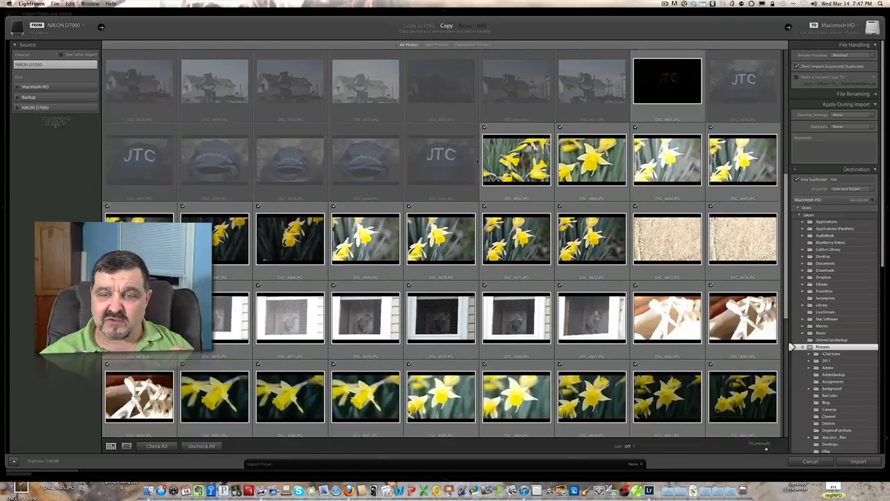
scroll("down", 3)
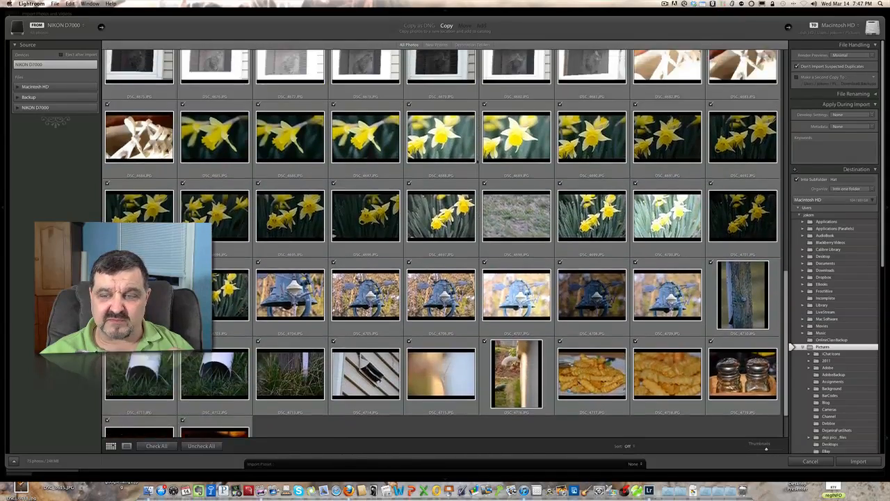
scroll("up", 3)
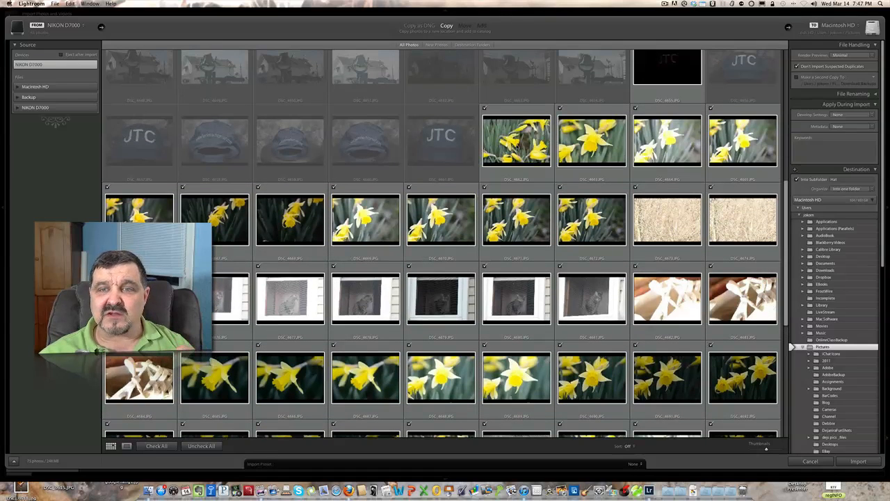
mouse_move(516, 139)
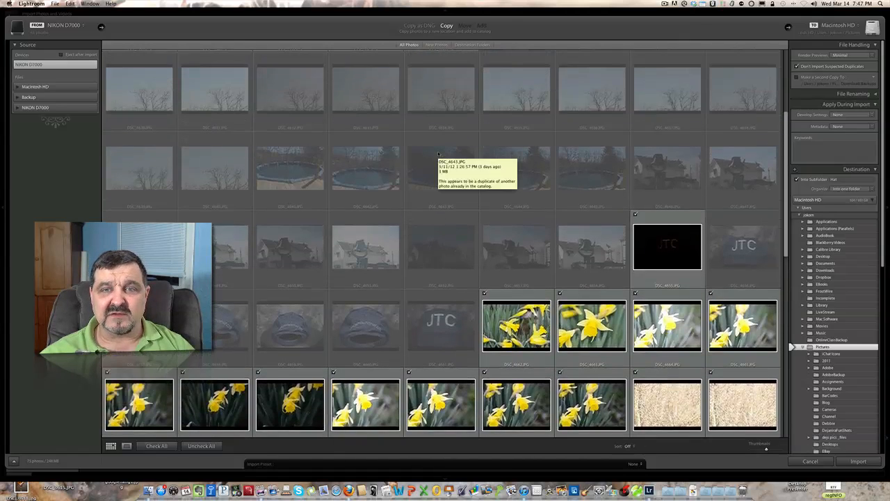
scroll("up", 3)
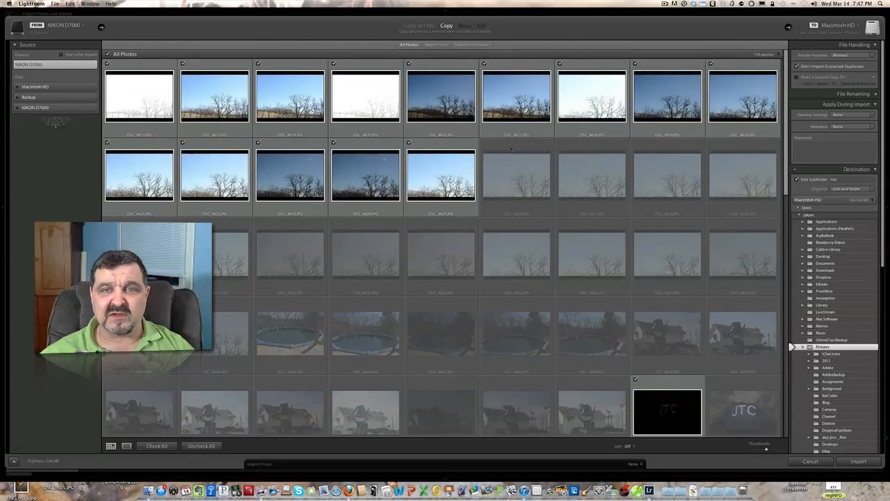
scroll("down", 3)
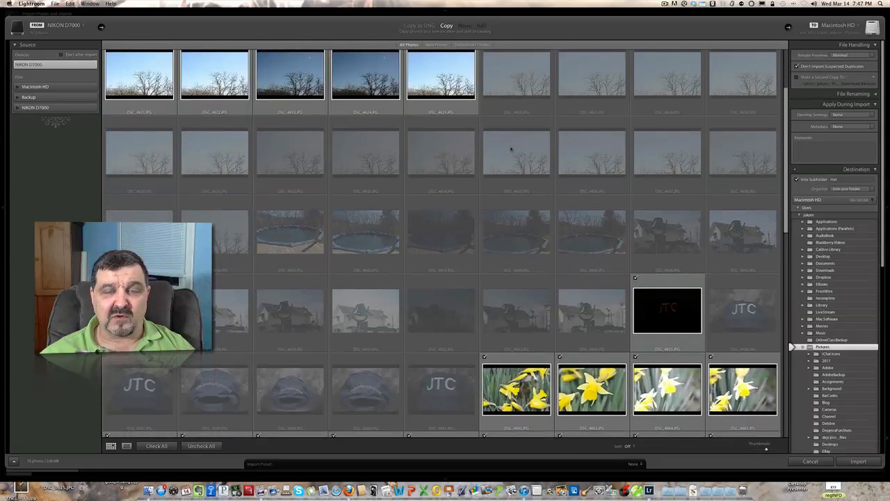
scroll("down", 3)
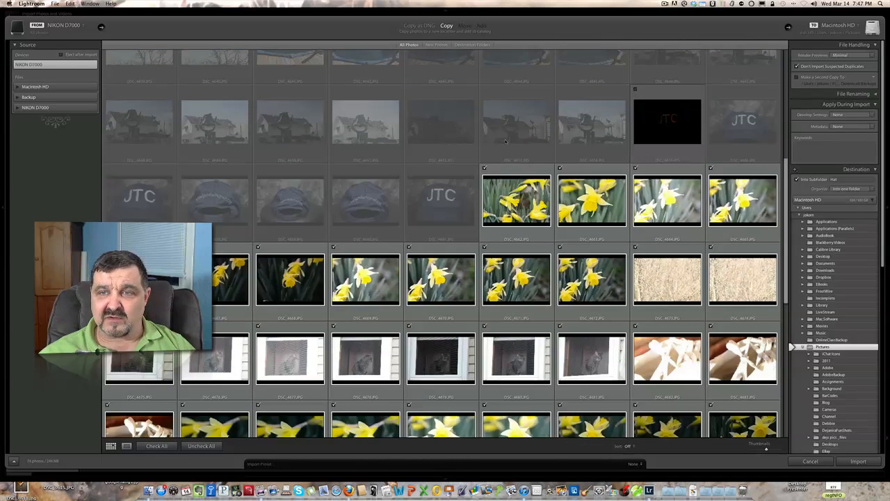
scroll("up", 3)
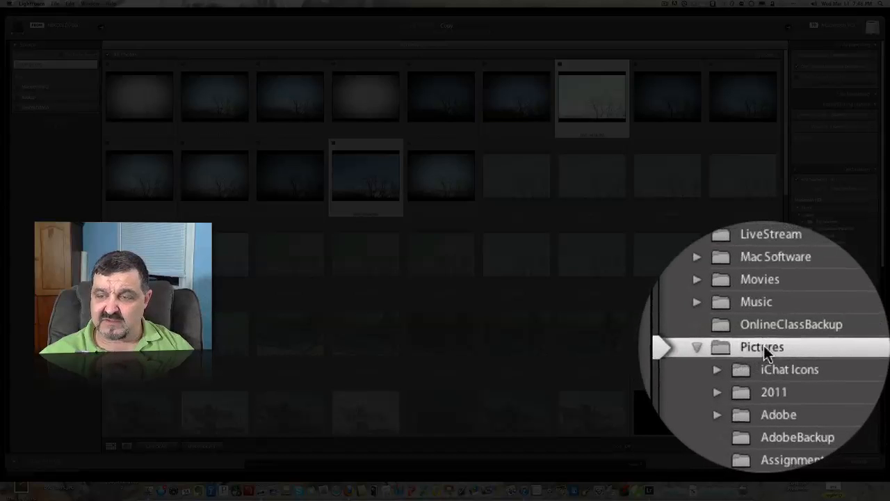
mouse_move(762, 347)
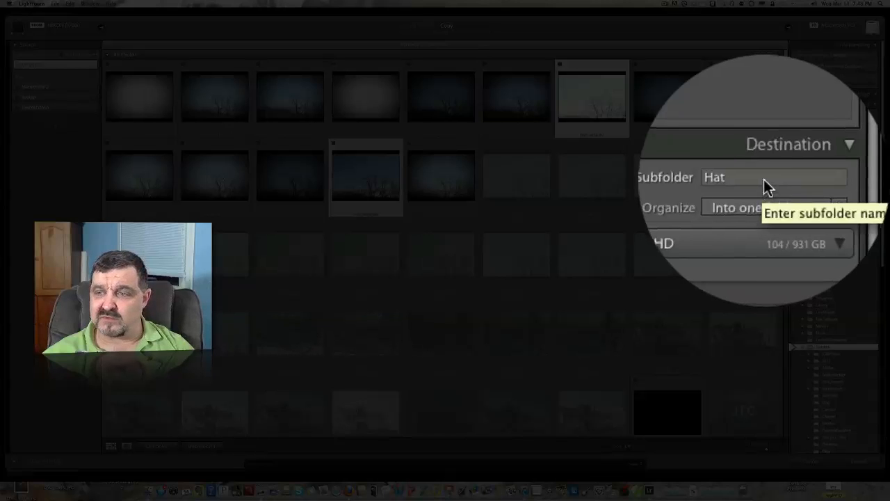
left_click(772, 176)
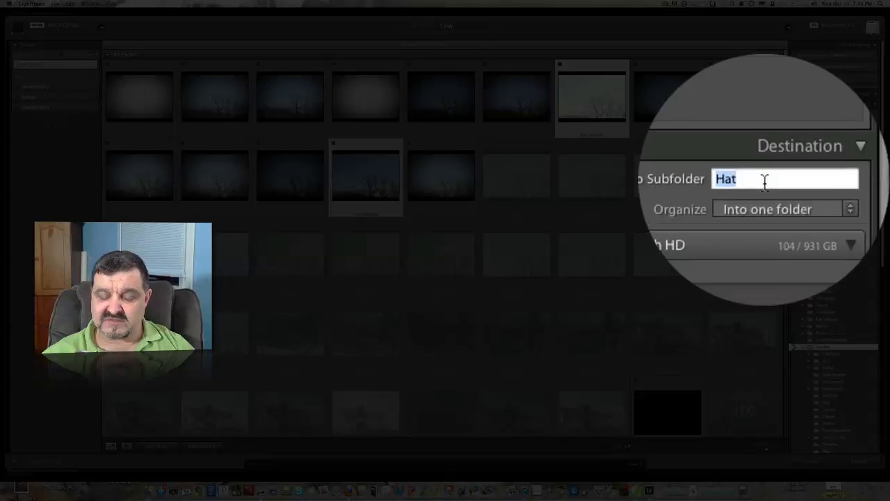
type("Ma")
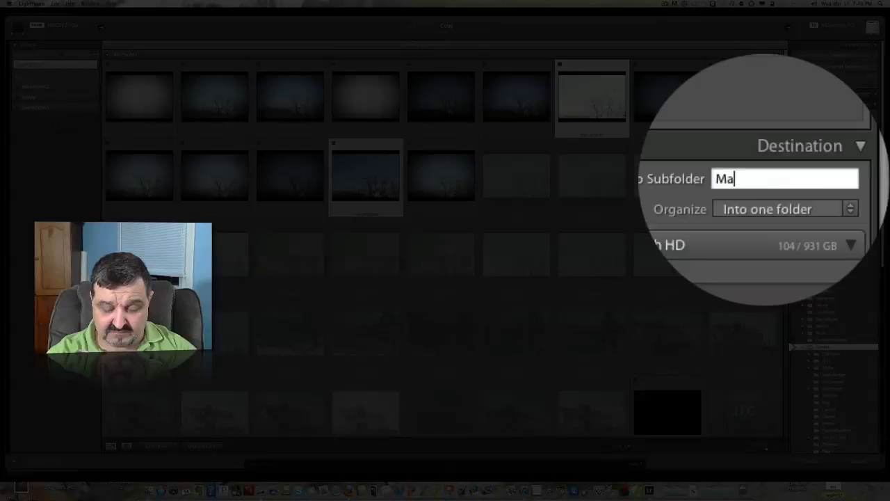
type("cros")
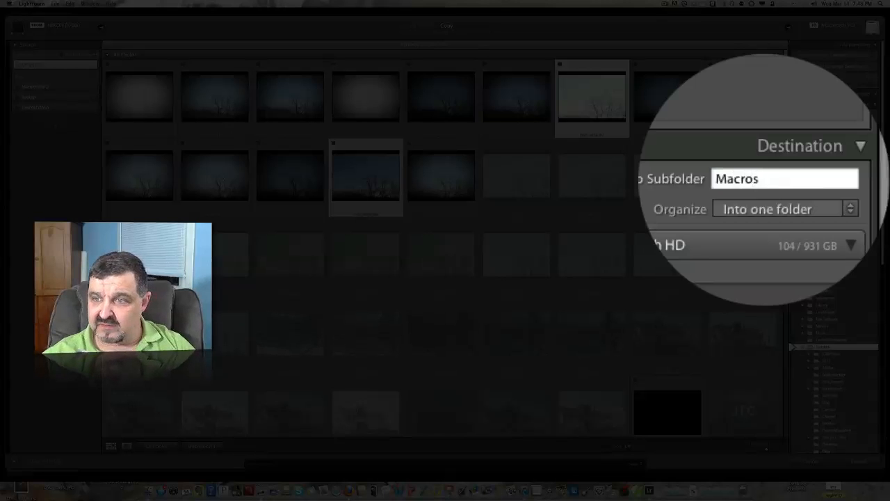
type("1")
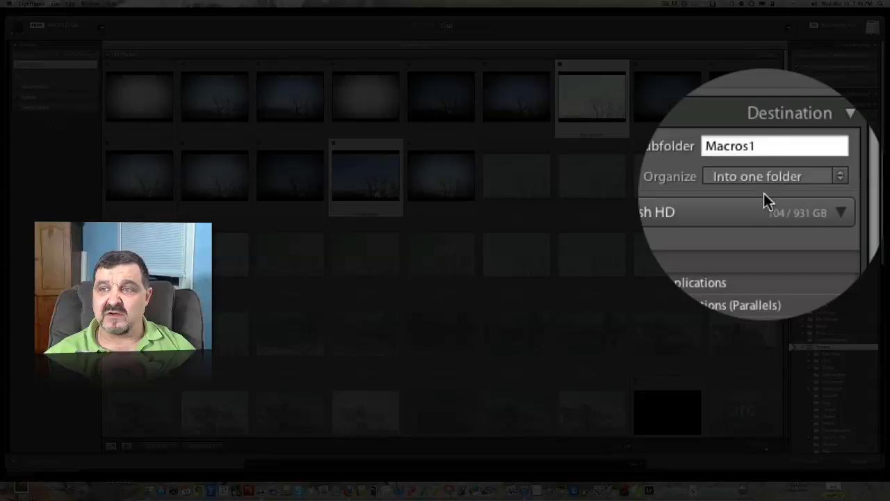
left_click(774, 145)
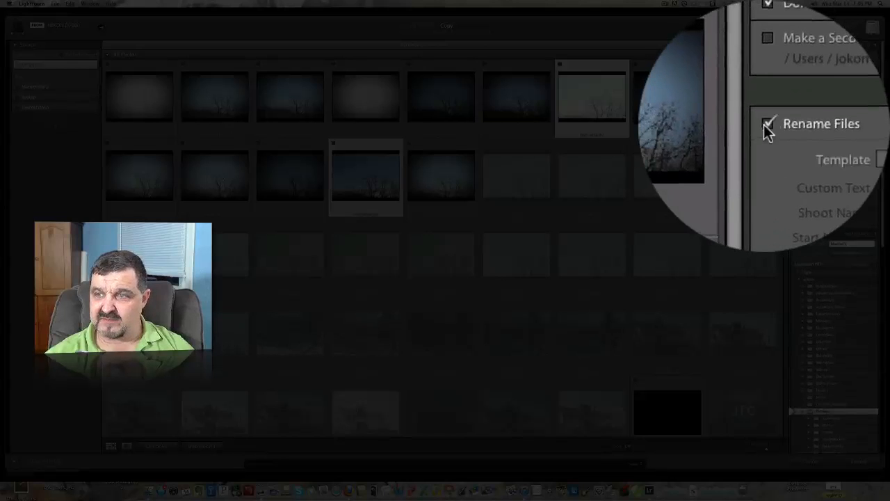
- Turn off file renaming and set import Develop Settings to None
left_click(768, 124)
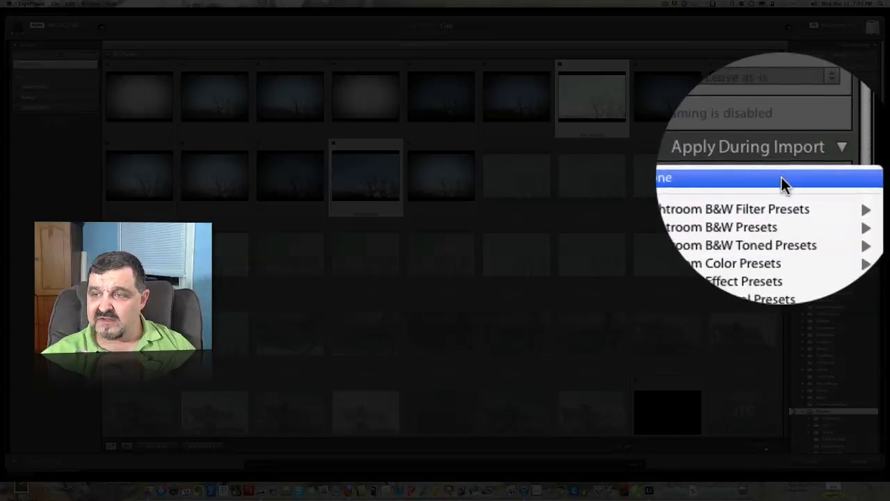
left_click(765, 180)
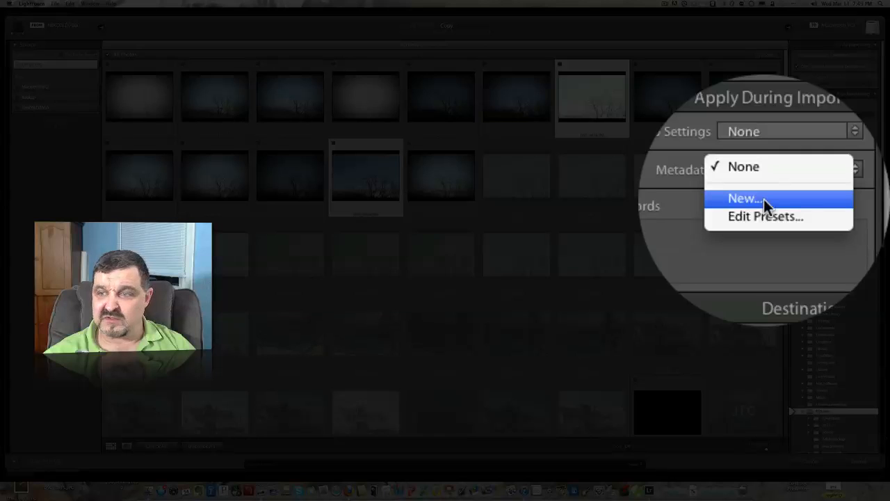
- Start a new metadata preset with copyright notice '© Memories By Jack'
left_click(744, 198)
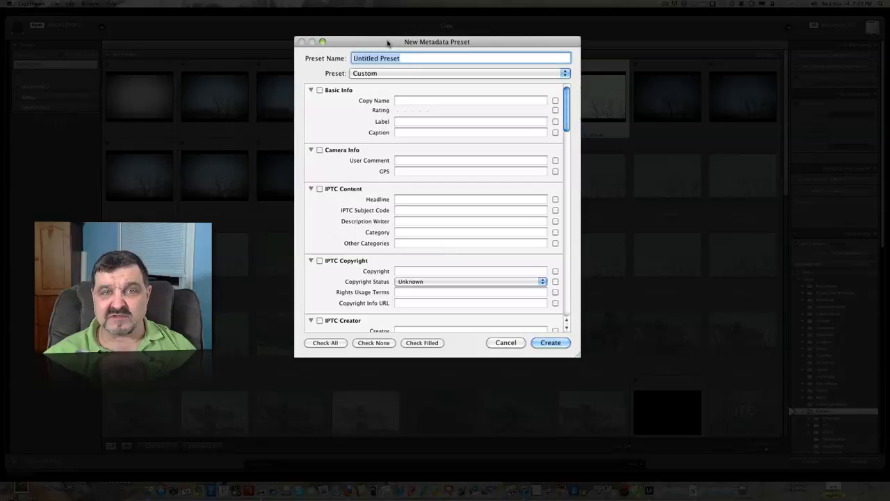
mouse_move(382, 188)
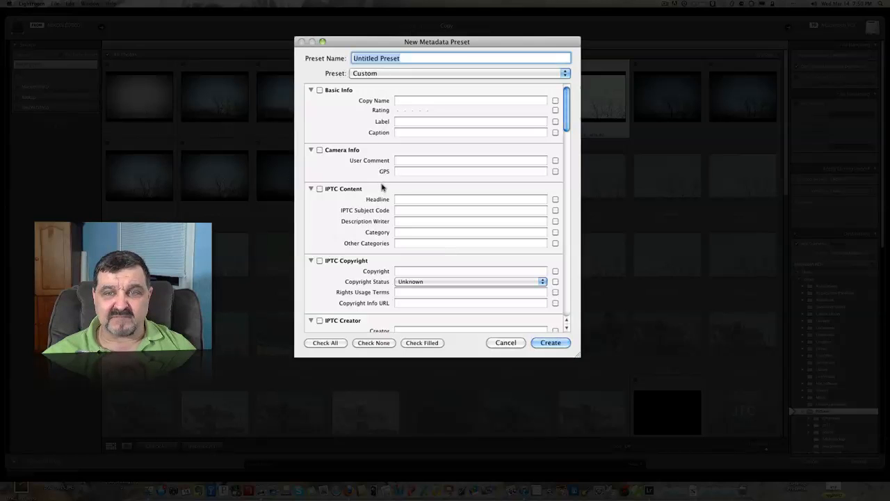
left_click(470, 271)
type("© Memore")
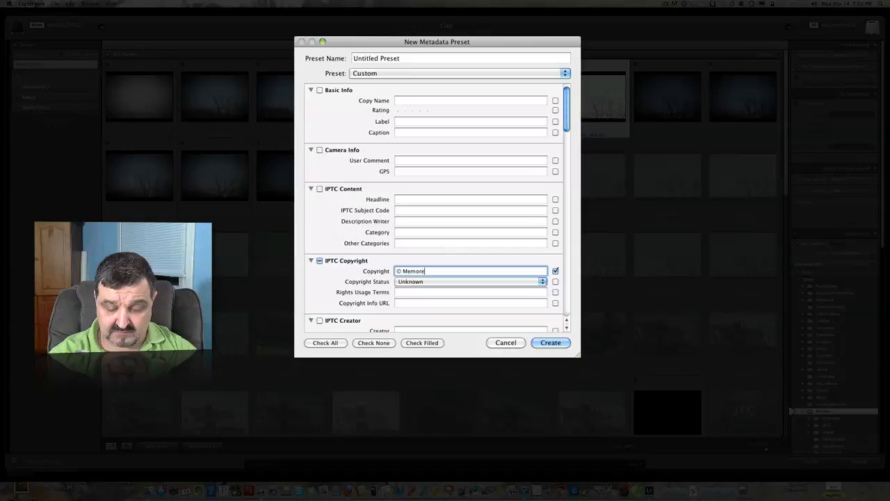
type("is")
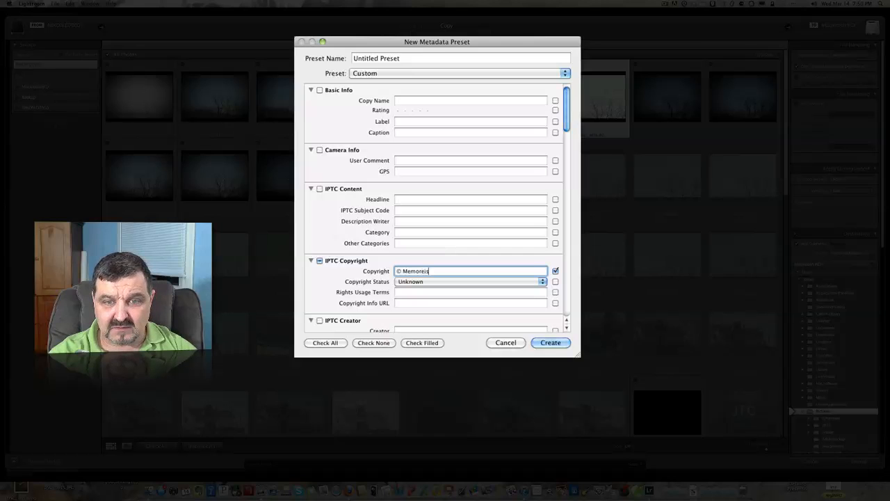
key("backspace")
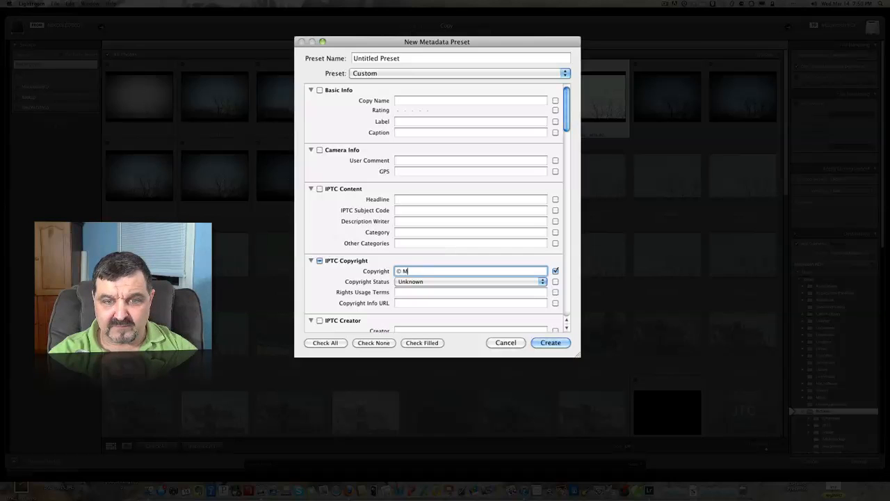
type("emories By")
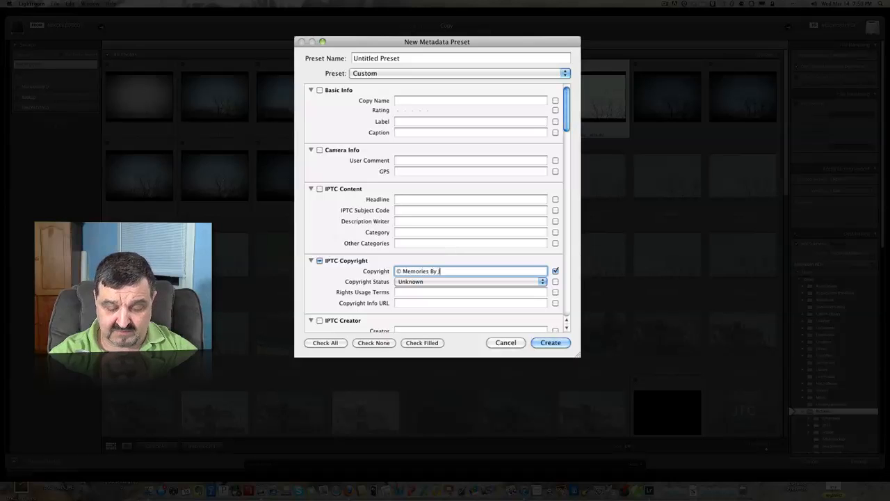
type("Jack")
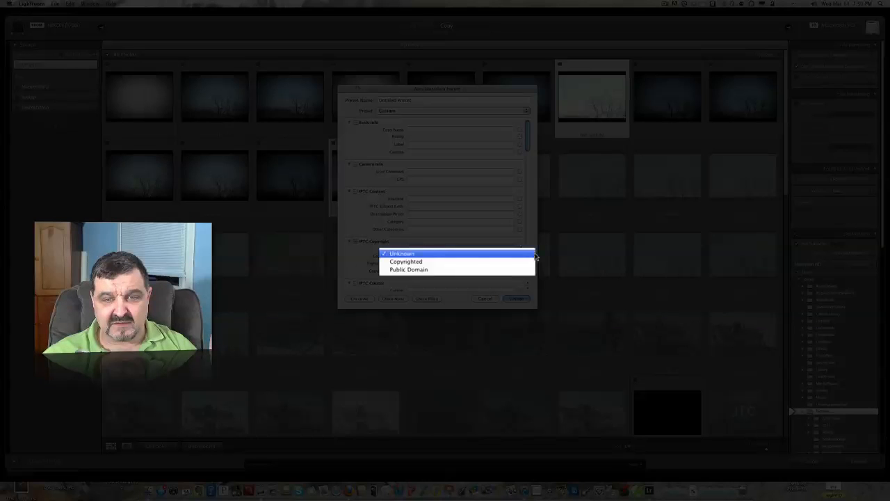
- Set Copyright Status to Copyrighted and look at the copyright info URL field
left_click(406, 261)
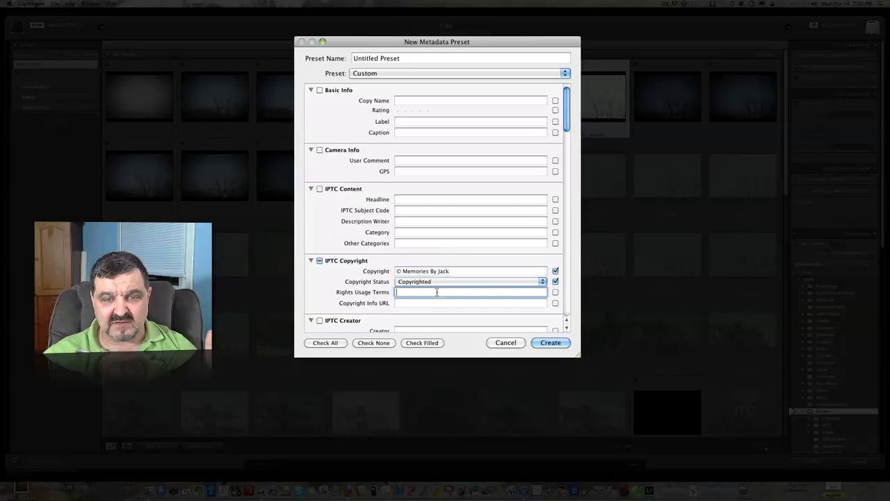
left_click(471, 303)
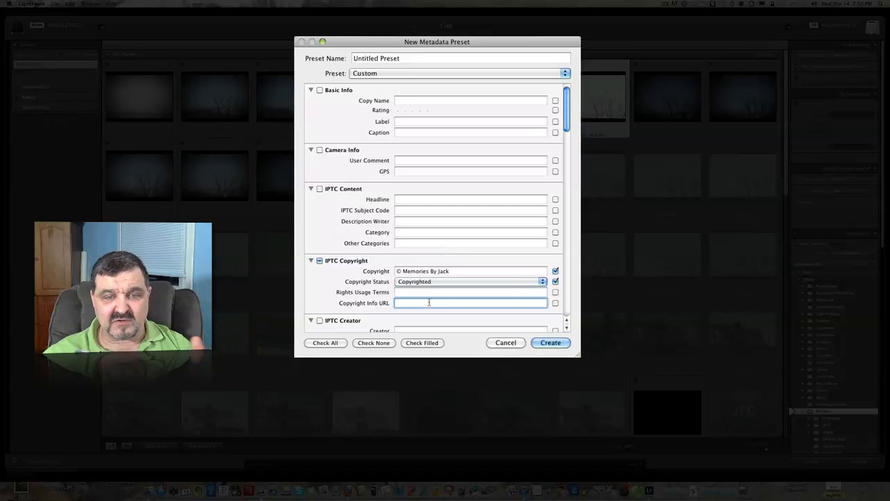
scroll("down", 3)
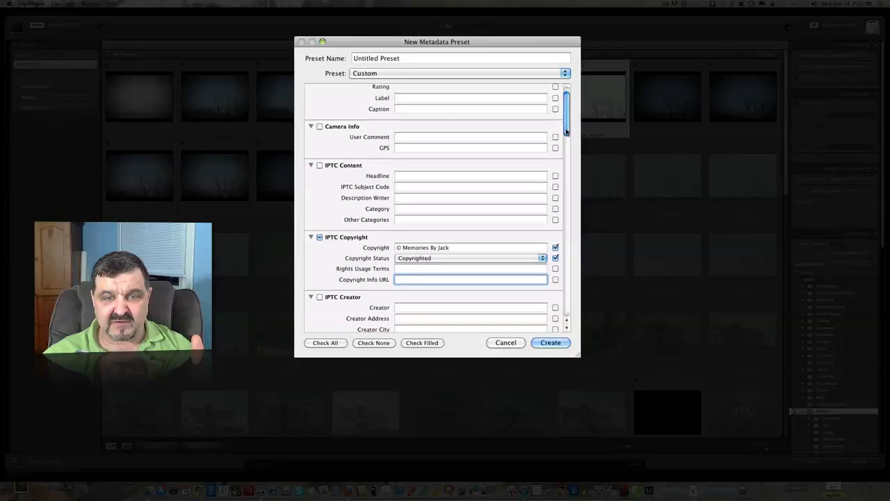
scroll("down", 3)
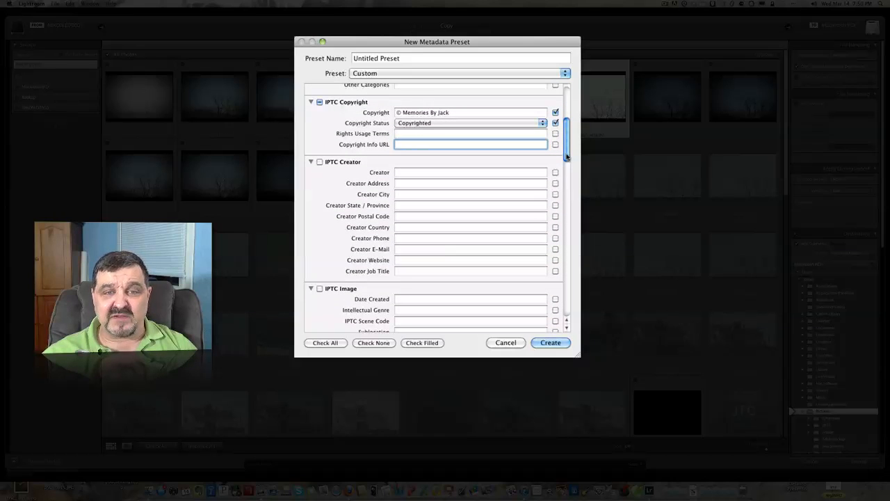
scroll("down", 3)
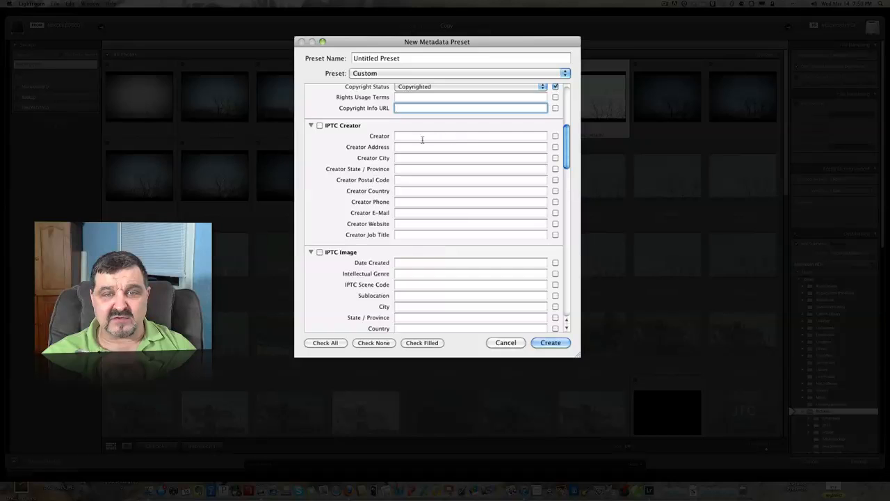
- Look through the creator and IPTC fields, then cancel the metadata preset
left_click(471, 158)
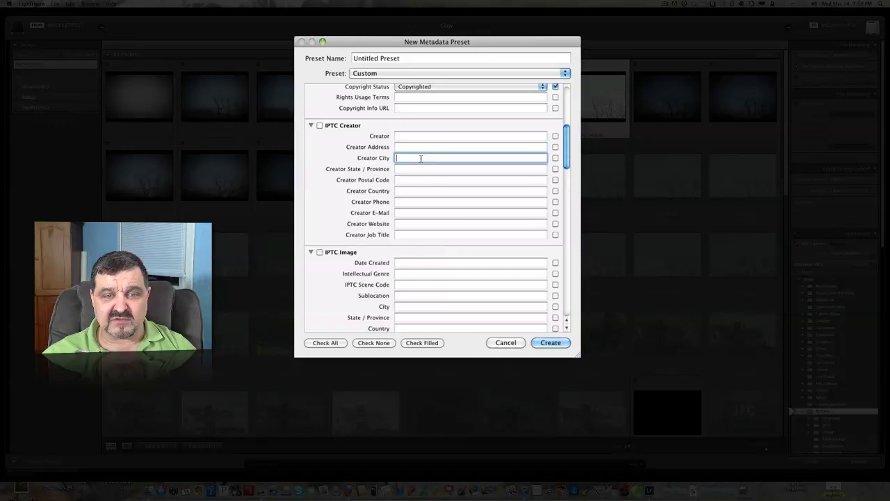
scroll("down", 3)
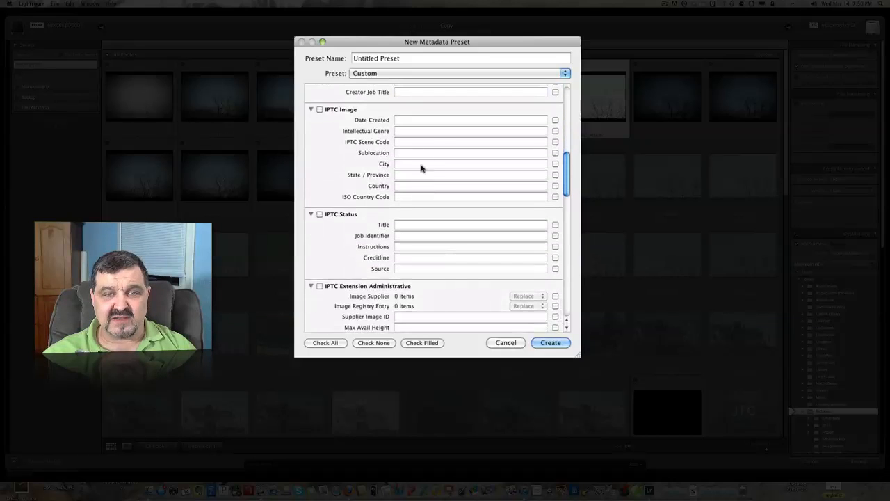
scroll("down", 3)
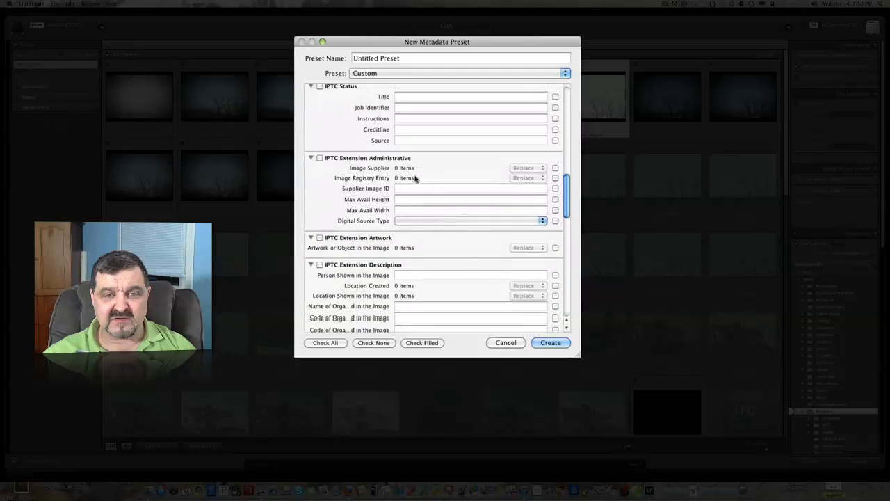
scroll("down", 3)
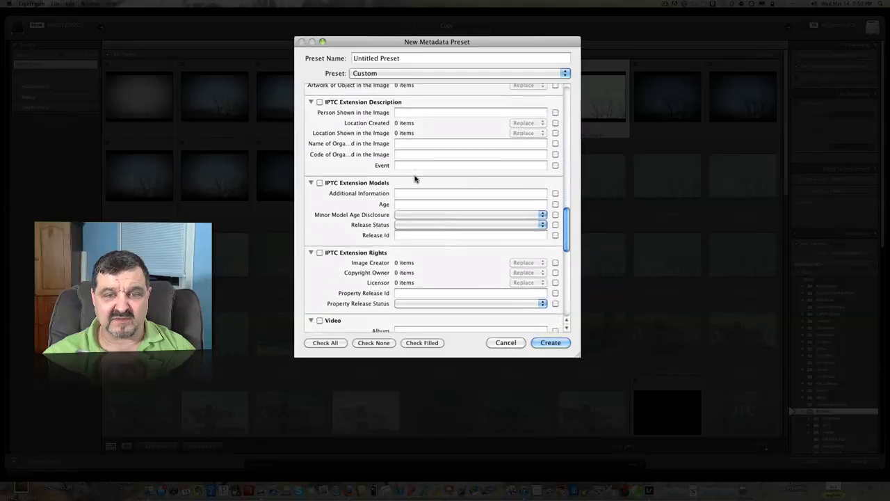
scroll("down", 3)
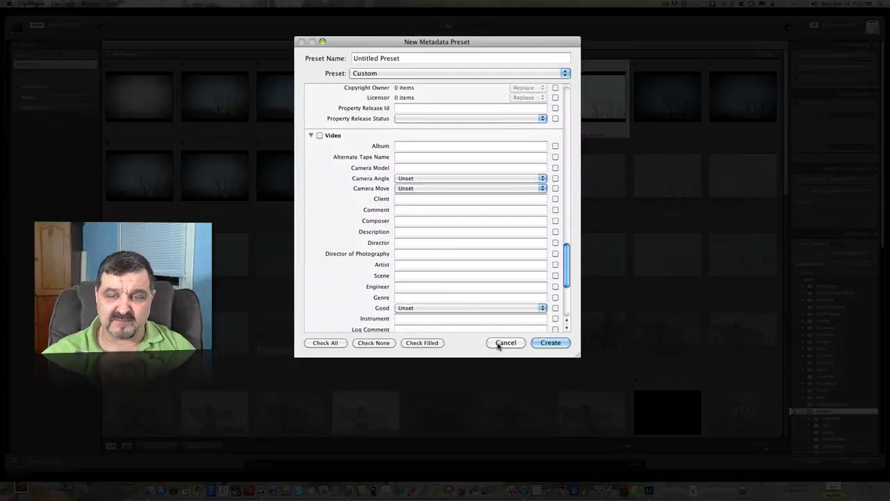
left_click(506, 342)
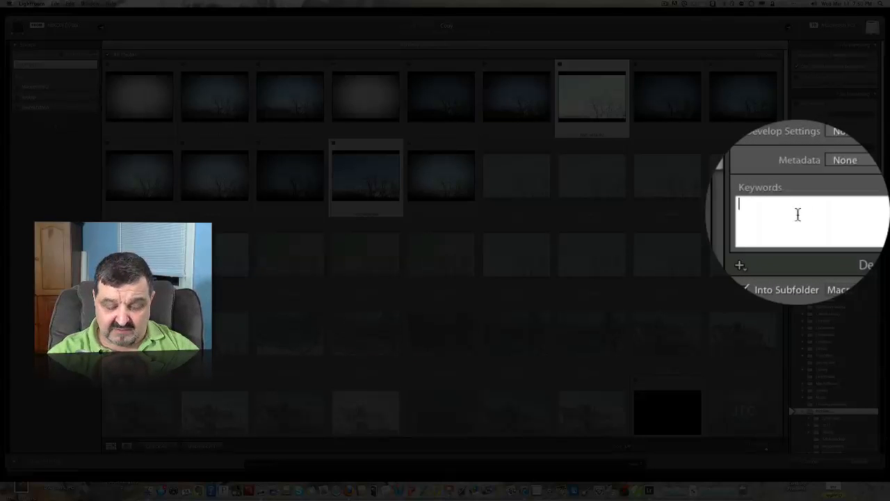
- Add the keyword 'Macros' and import the photos from the card
type("Macros")
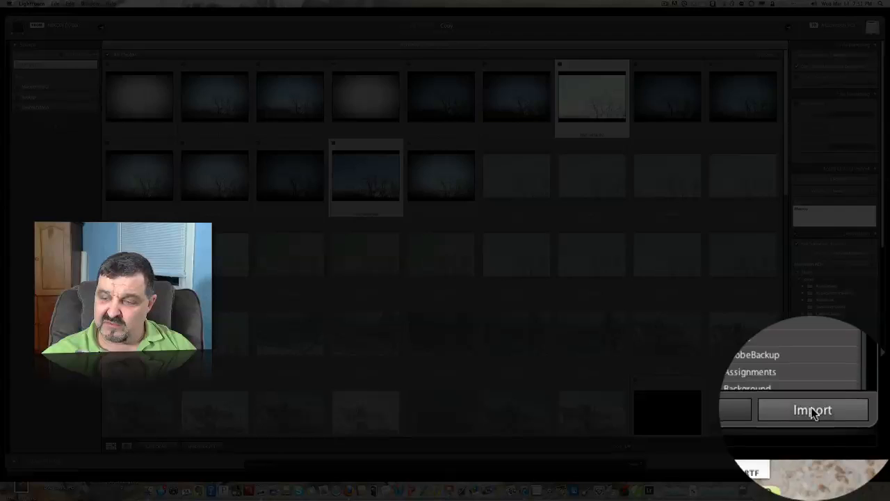
left_click(811, 409)
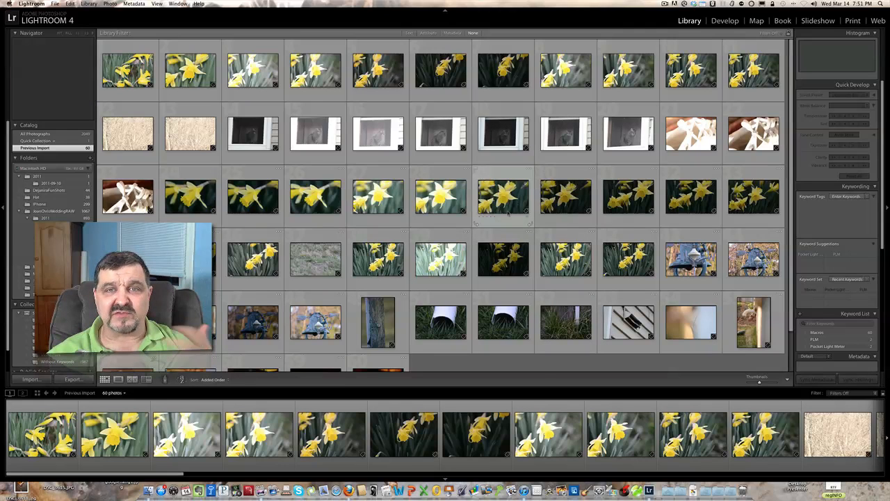
mouse_move(503, 197)
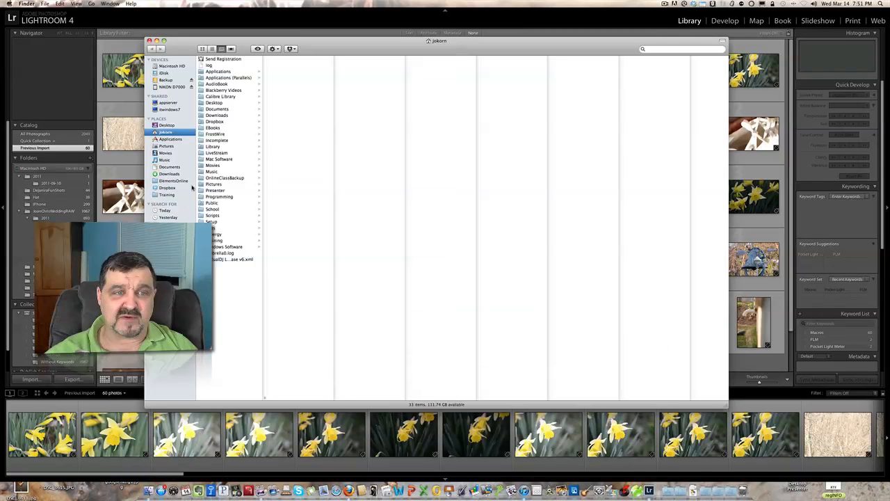
- Browse to Pictures > Macros1 in Finder and view DSC_4677.JPG's details
left_click(166, 146)
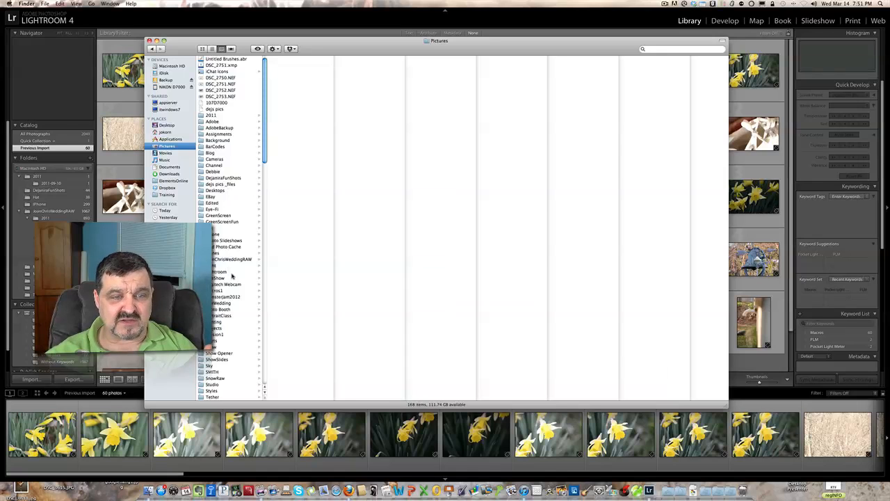
left_click(222, 290)
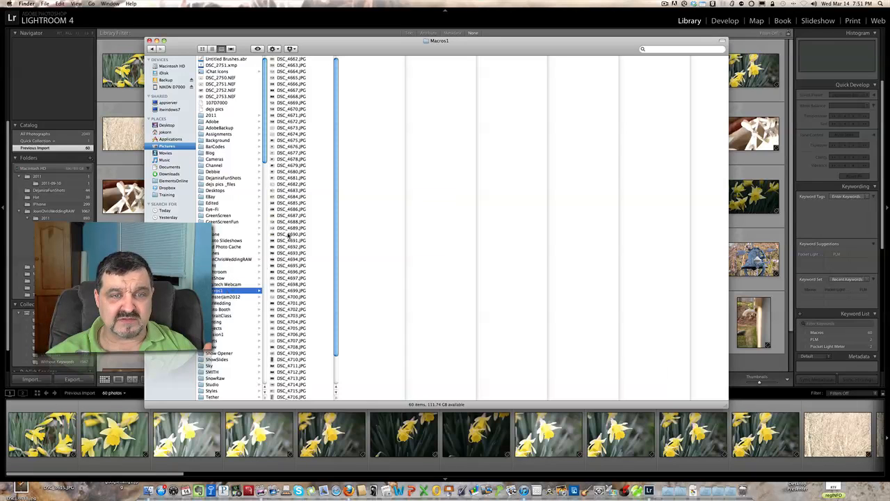
scroll("down", 3)
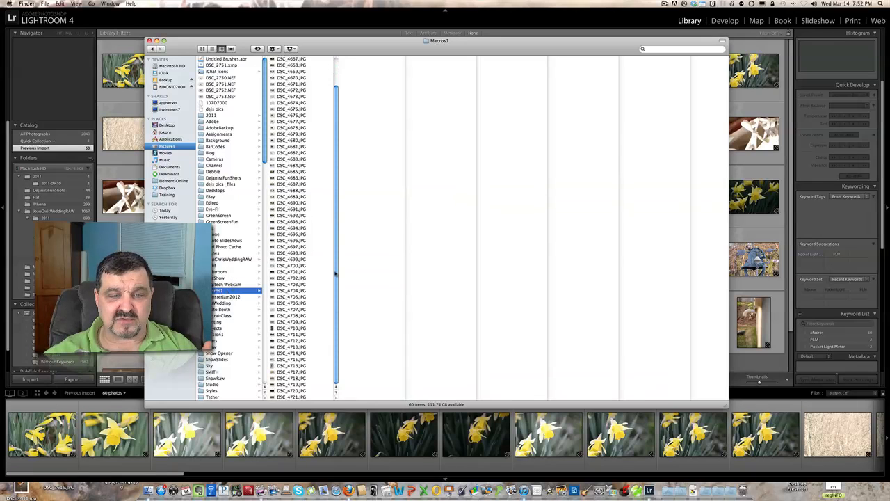
left_click(293, 58)
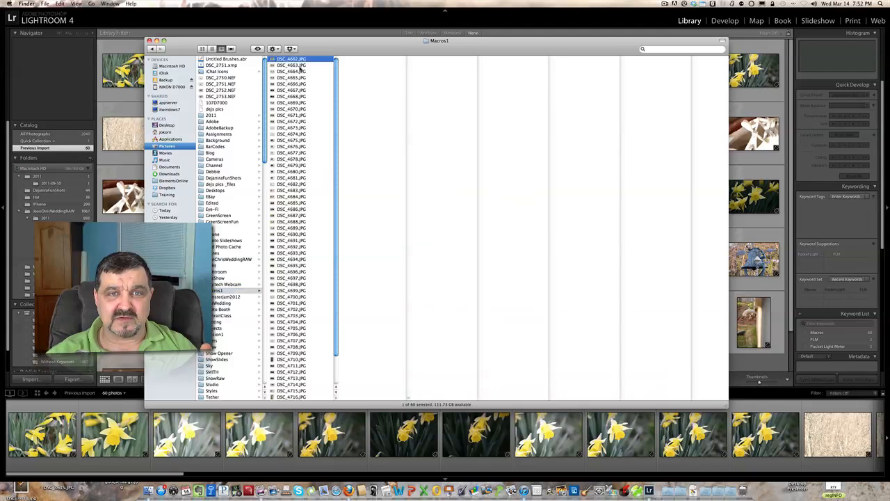
left_click(290, 153)
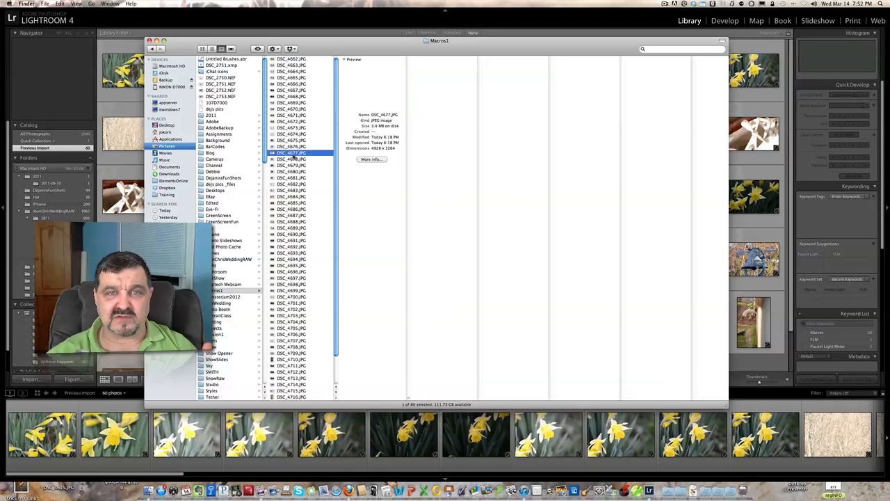